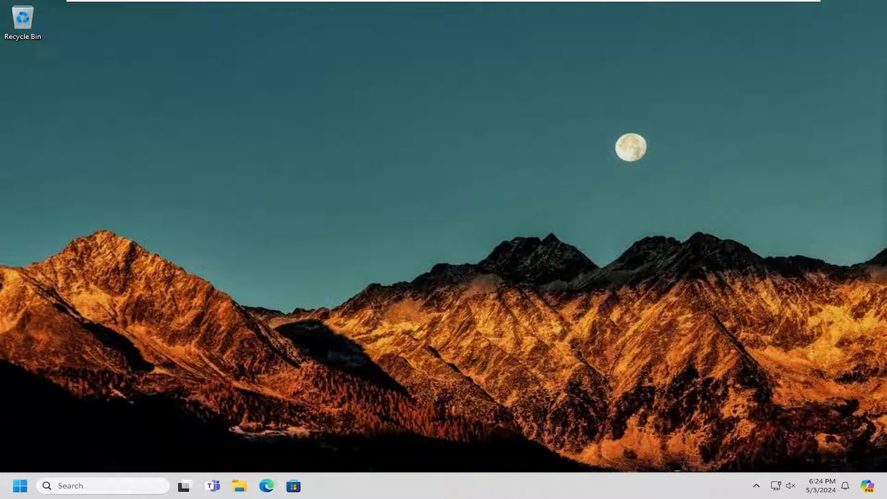
{"action": "mouse_move", "coordinate": [471, 207]}
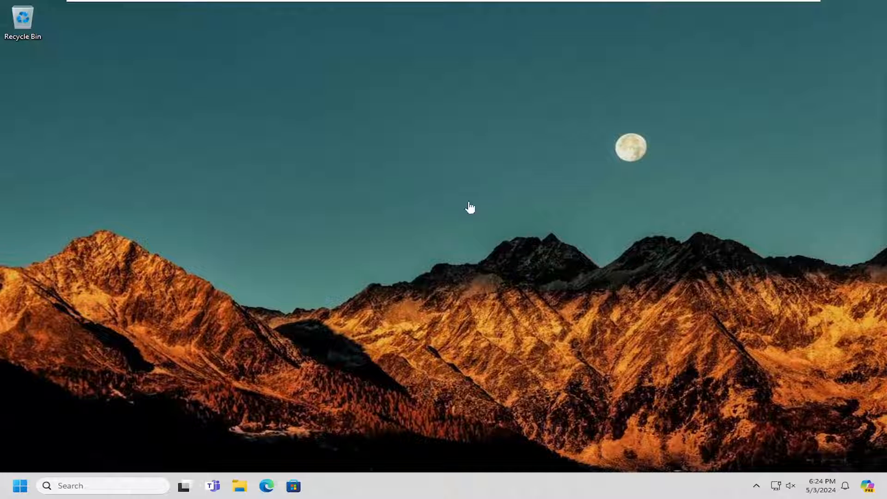
- Search the Start menu for 'security' and launch the Windows Security app
{"action": "left_click", "coordinate": [20, 486]}
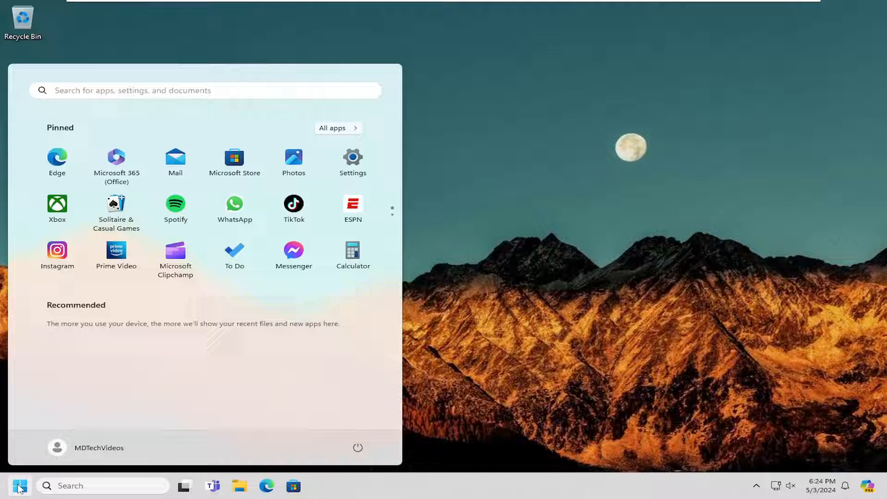
{"action": "type", "text": "security"}
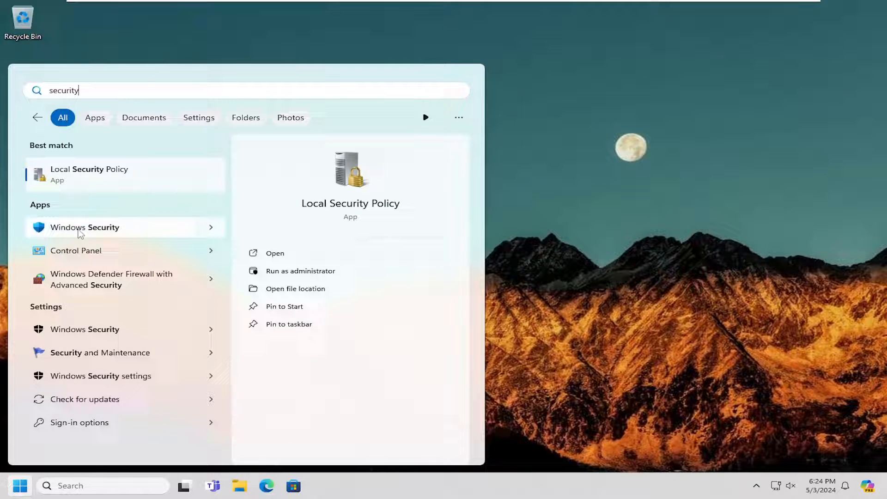
{"action": "left_click", "coordinate": [85, 227]}
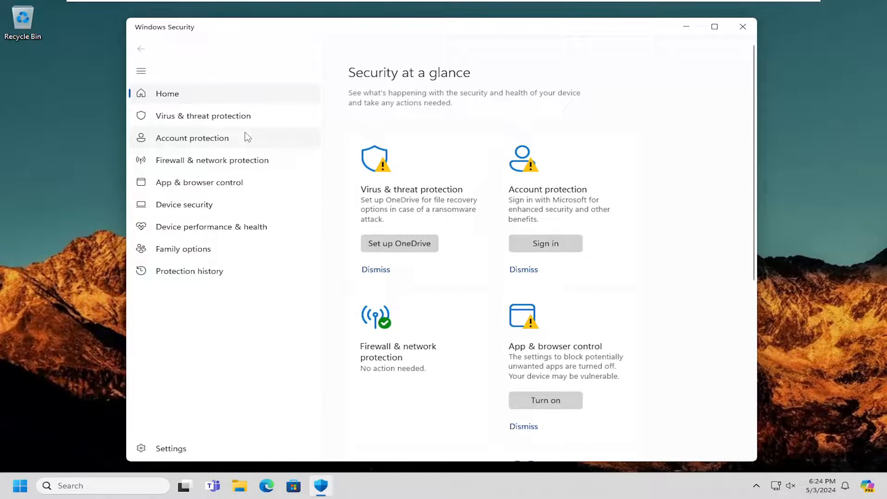
- Open Virus & threat protection scan options, try Full scan, then settle on Quick scan
{"action": "left_click", "coordinate": [202, 115]}
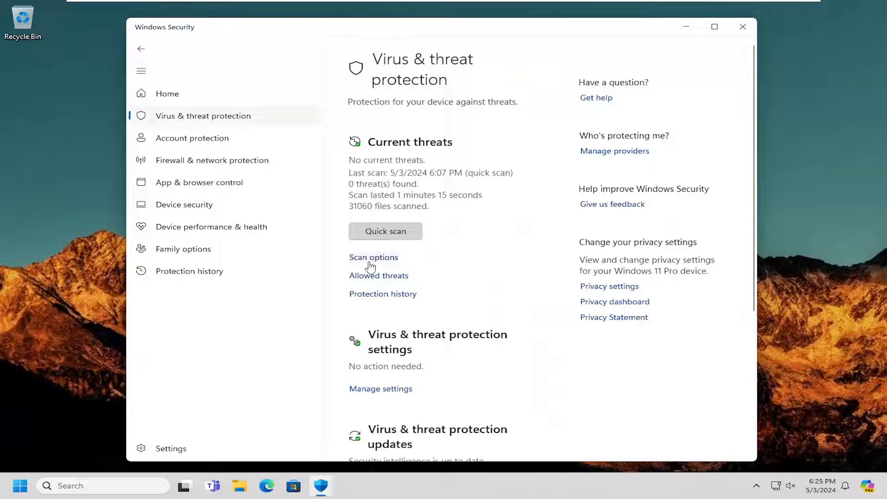
{"action": "left_click", "coordinate": [373, 257]}
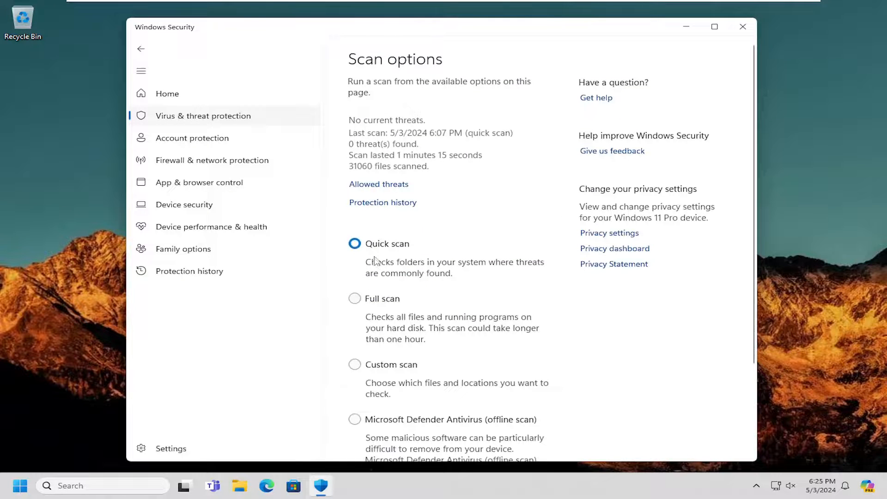
{"action": "left_click", "coordinate": [355, 235]}
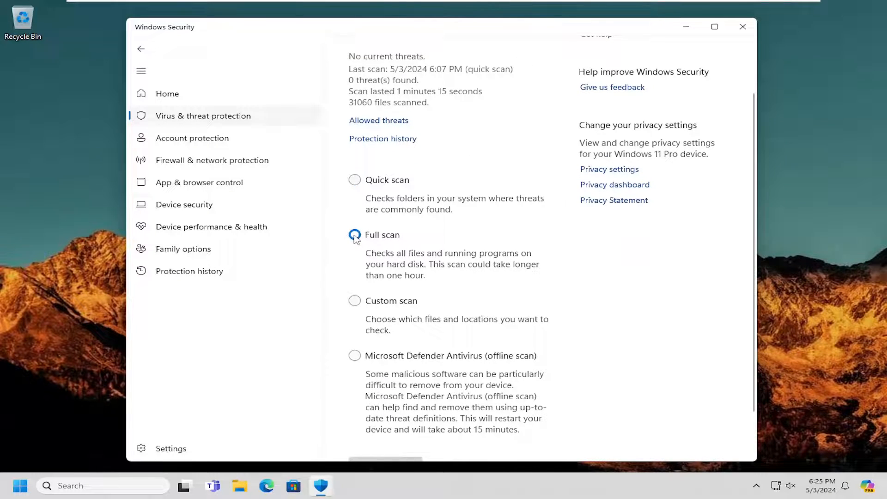
{"action": "left_click", "coordinate": [355, 235]}
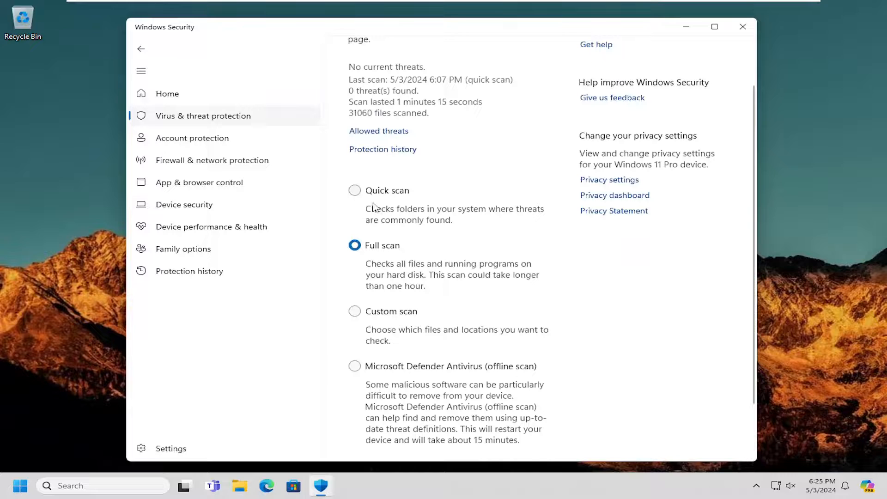
{"action": "left_click", "coordinate": [355, 191]}
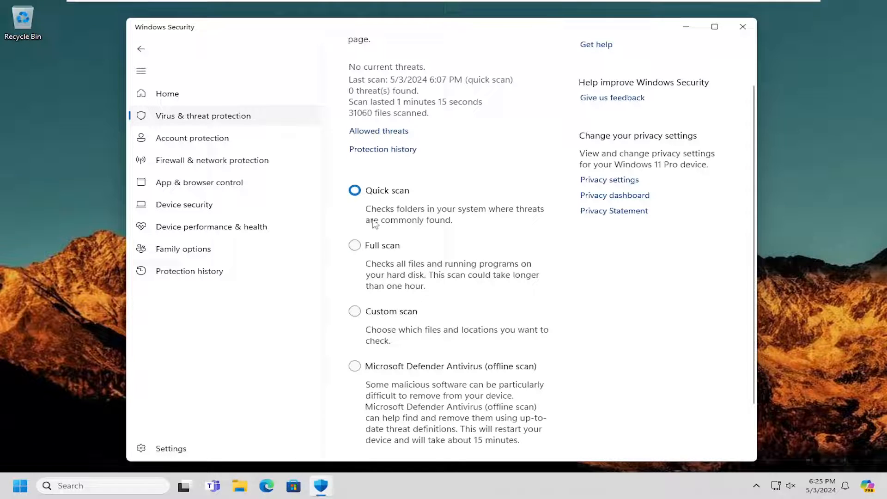
{"action": "scroll", "scroll_direction": "down", "scroll_amount": 3}
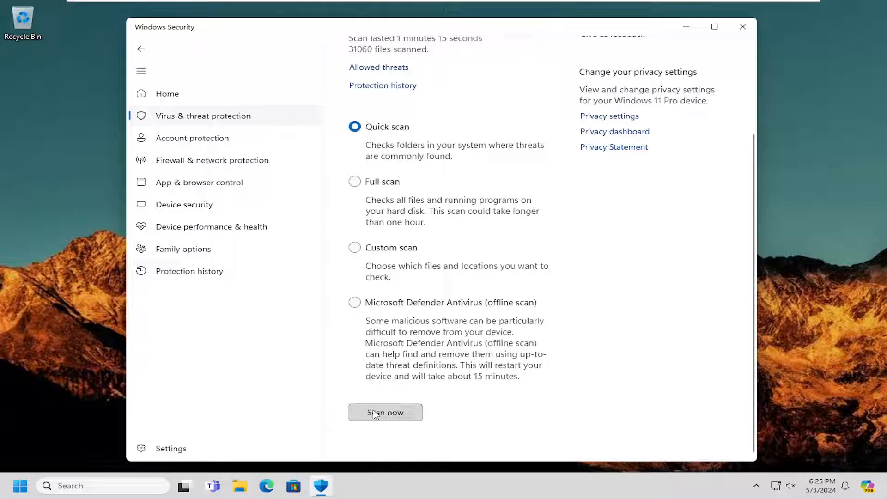
{"action": "left_click", "coordinate": [386, 413]}
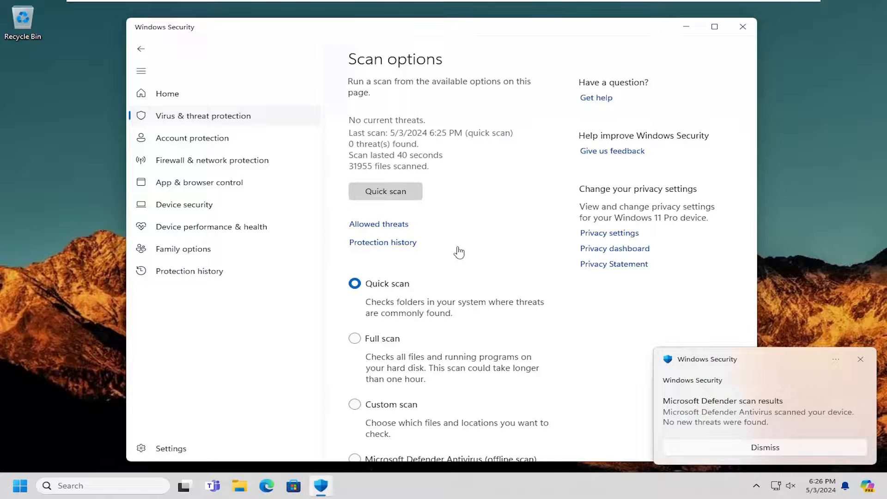
{"action": "mouse_move", "coordinate": [761, 325]}
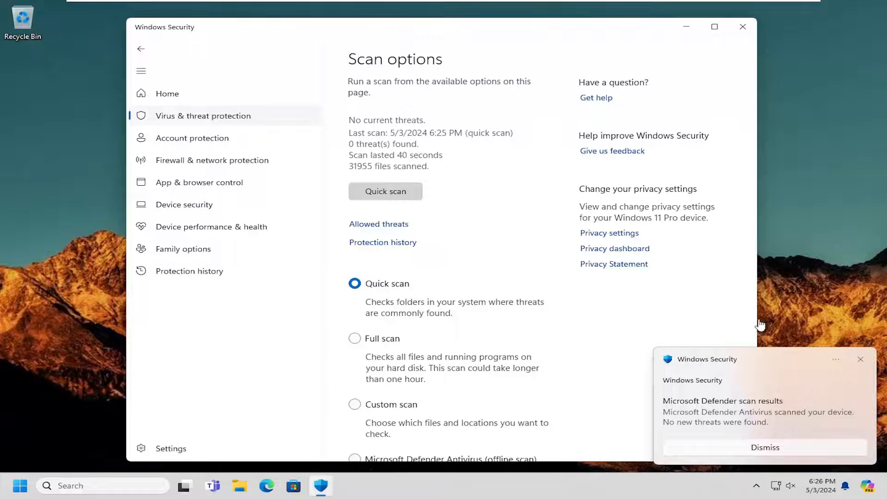
{"action": "mouse_move", "coordinate": [663, 330]}
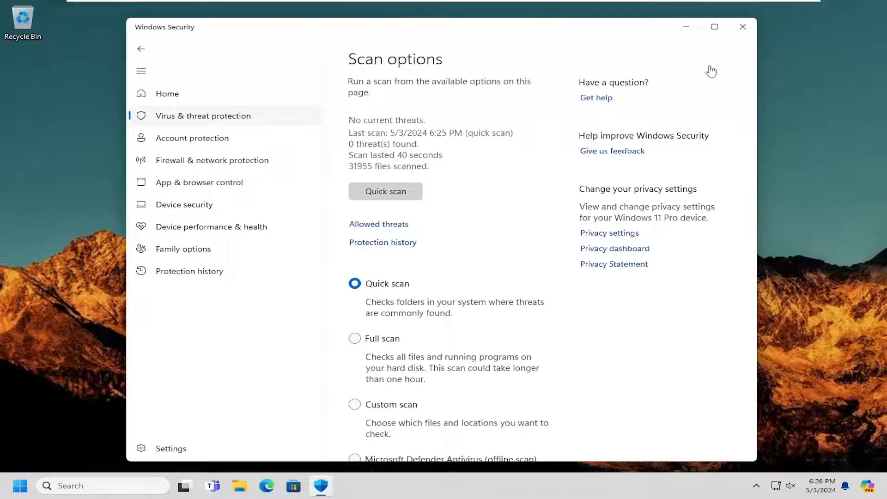
{"action": "mouse_move", "coordinate": [745, 30]}
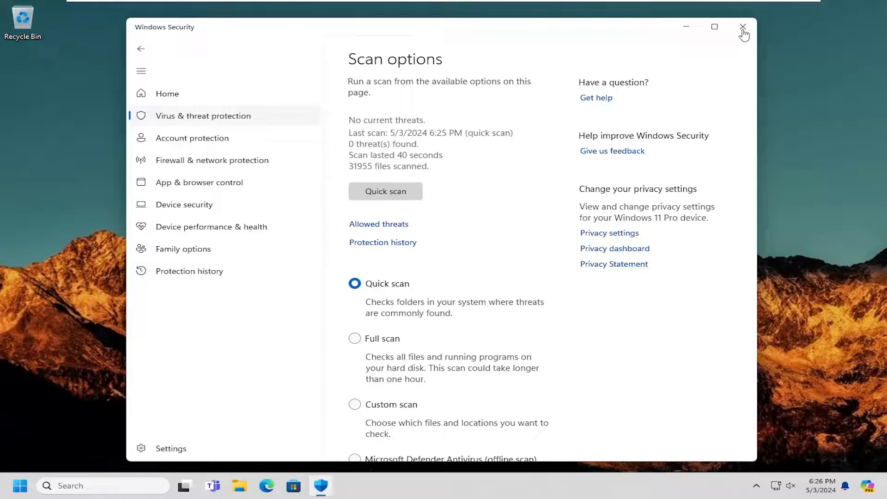
{"action": "mouse_move", "coordinate": [498, 144]}
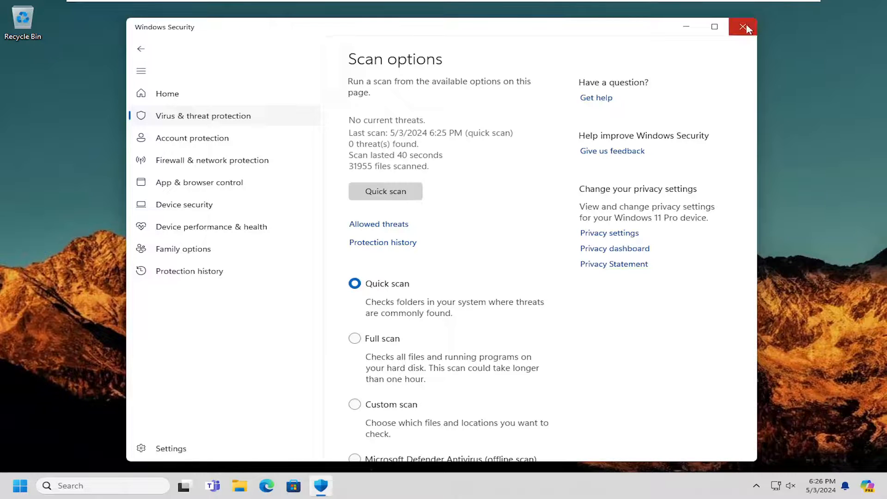
- Close the Windows Security window with its top-right X button
{"action": "left_click", "coordinate": [743, 27]}
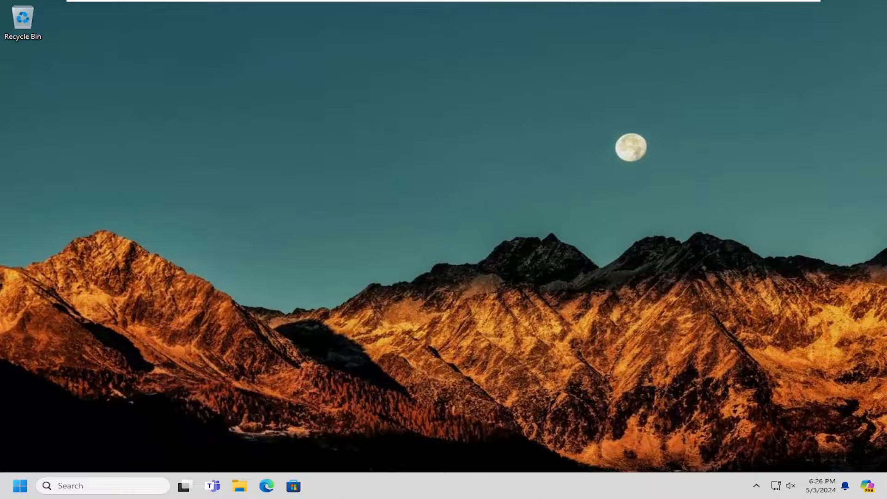